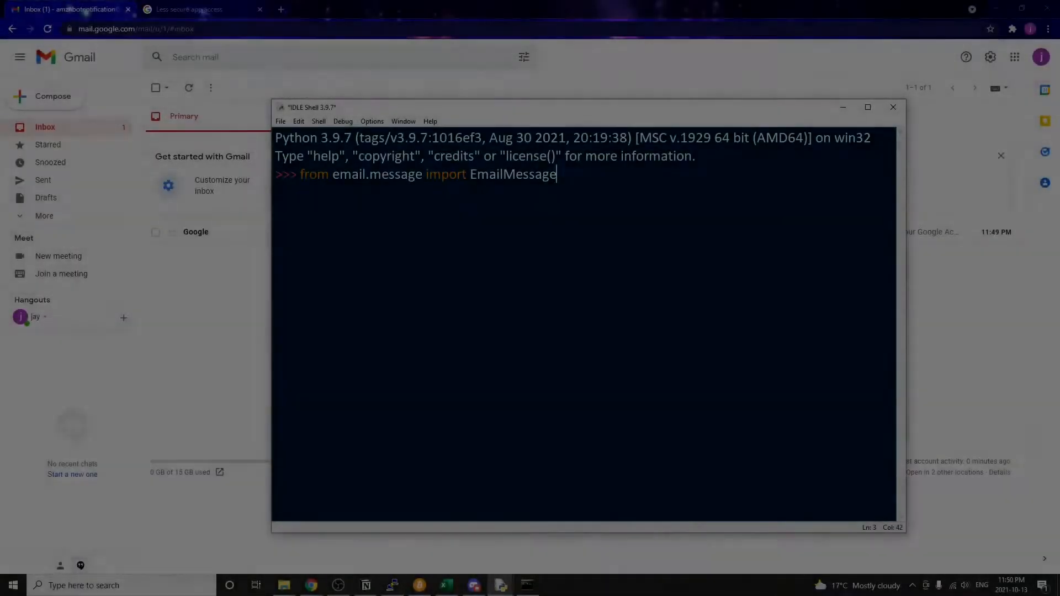
pyautogui.press('enter')
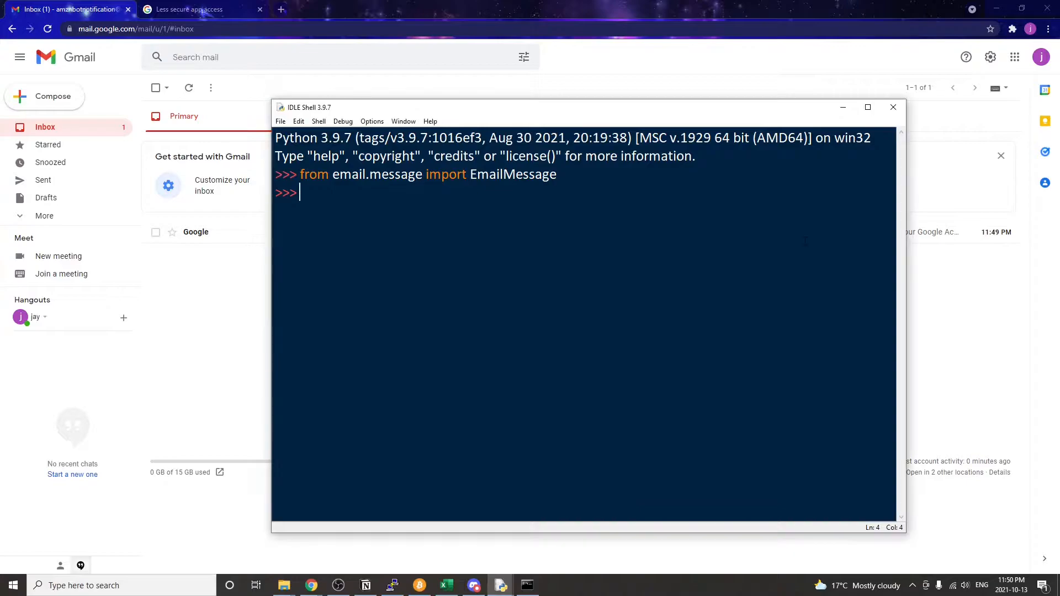
pyautogui.write('msg = EmailMessage()')
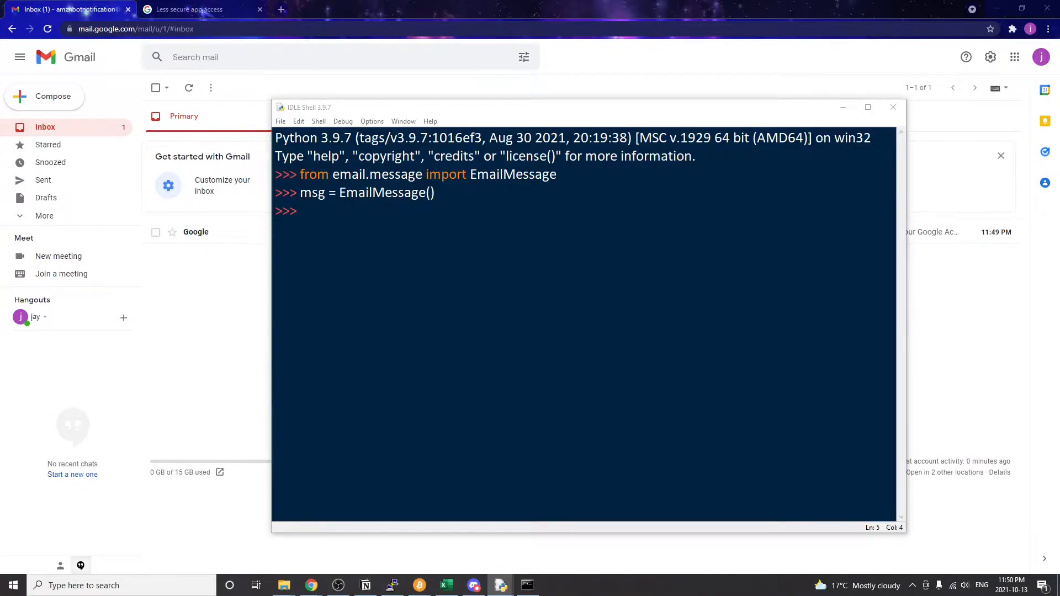
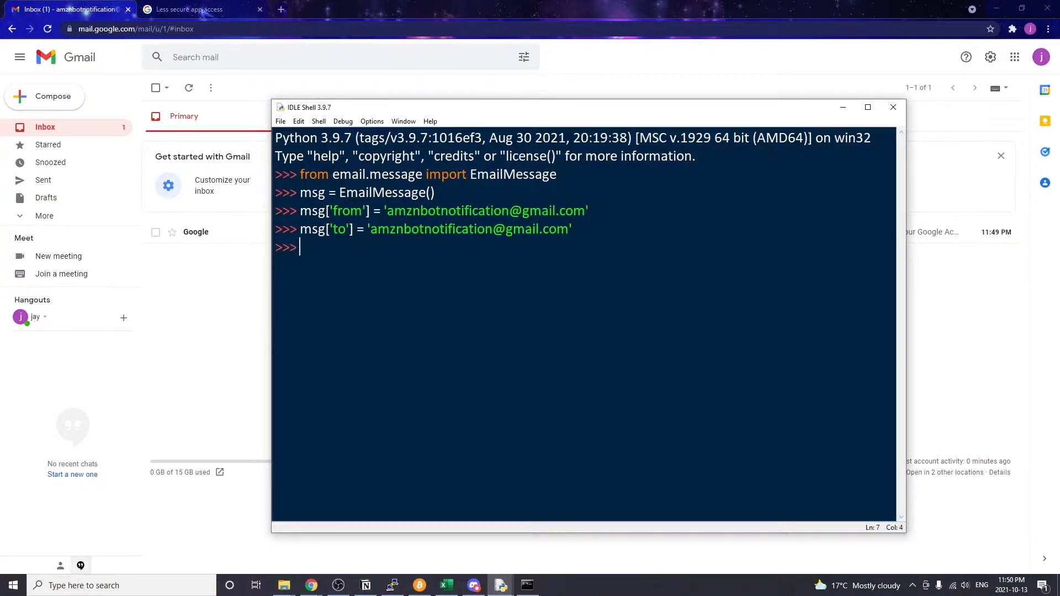
pyautogui.write("msg['subject'] = 'hi from python'")
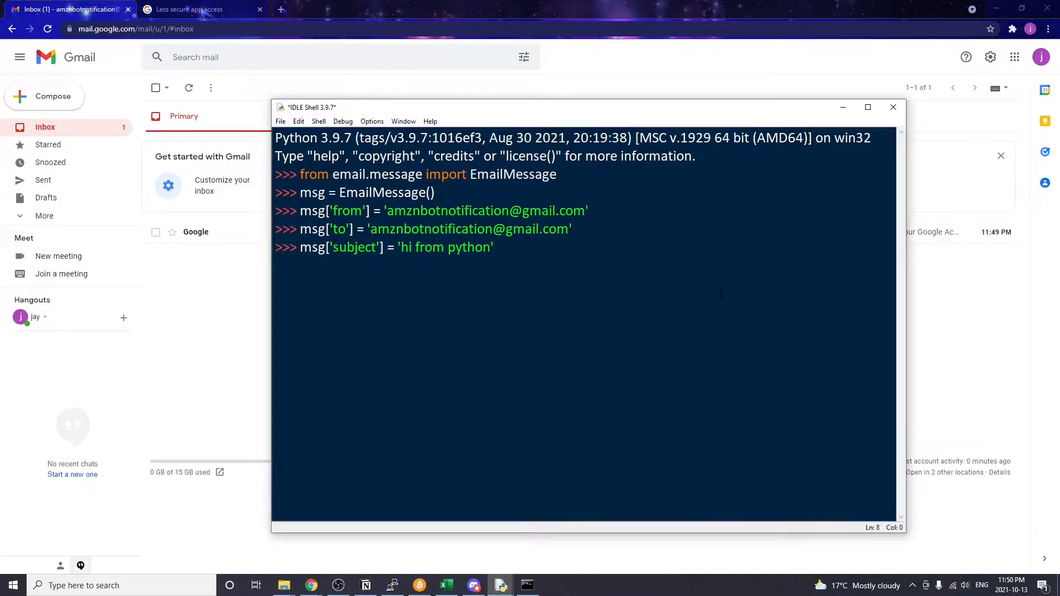
pyautogui.write('msg.set_content(')
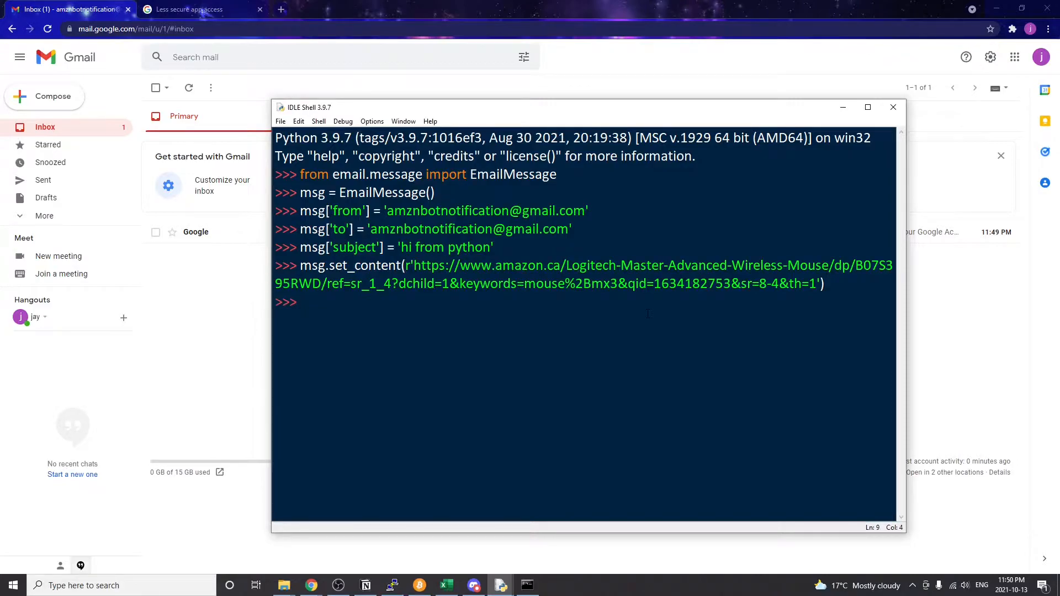
pyautogui.write('msg')
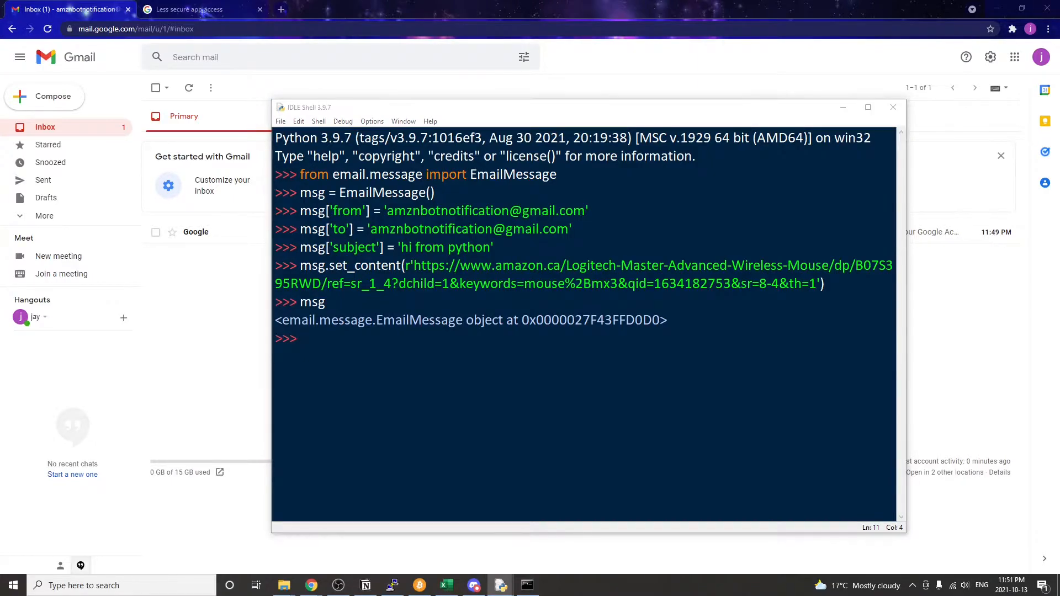
pyautogui.click(204, 9)
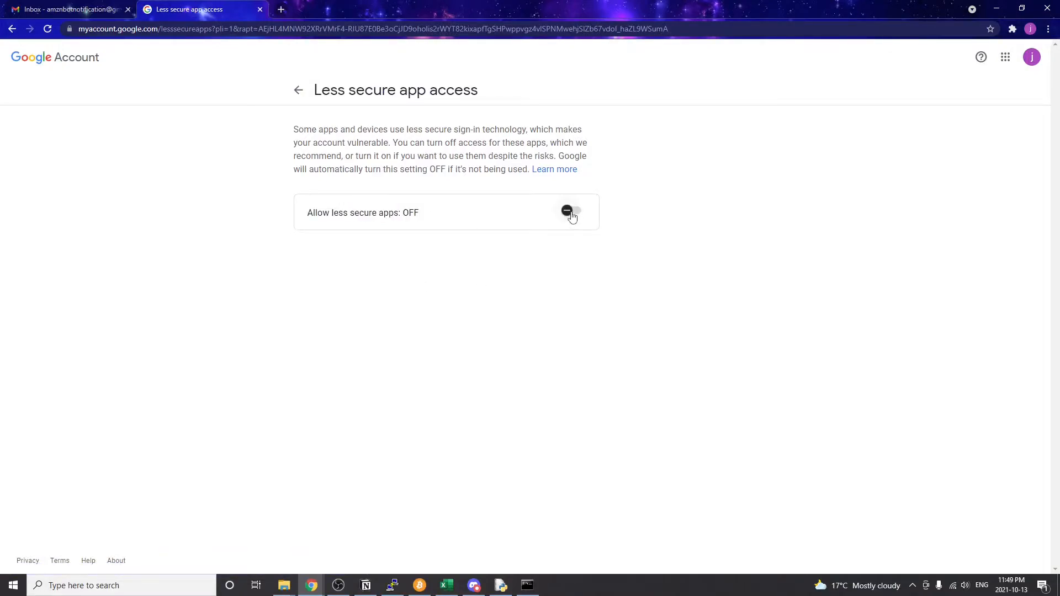
# - Switch the 'Allow less secure apps' toggle on, then return to IDLE Shell
pyautogui.click(568, 211)
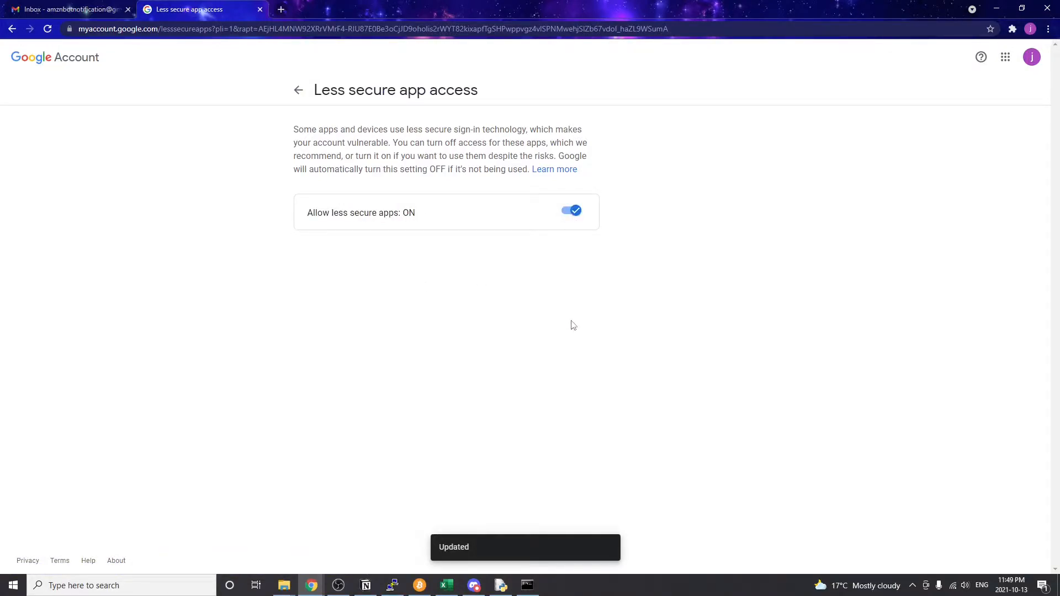
pyautogui.click(72, 9)
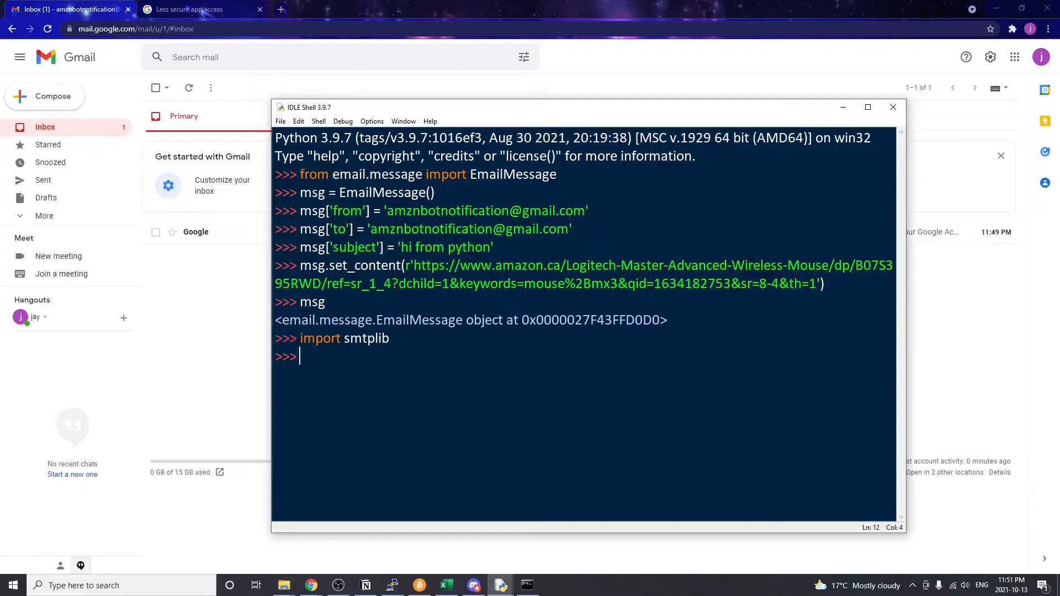
# - Create an SMTP_SSL connection to smtp.gmail.com on port 465
pyautogui.write('sm')
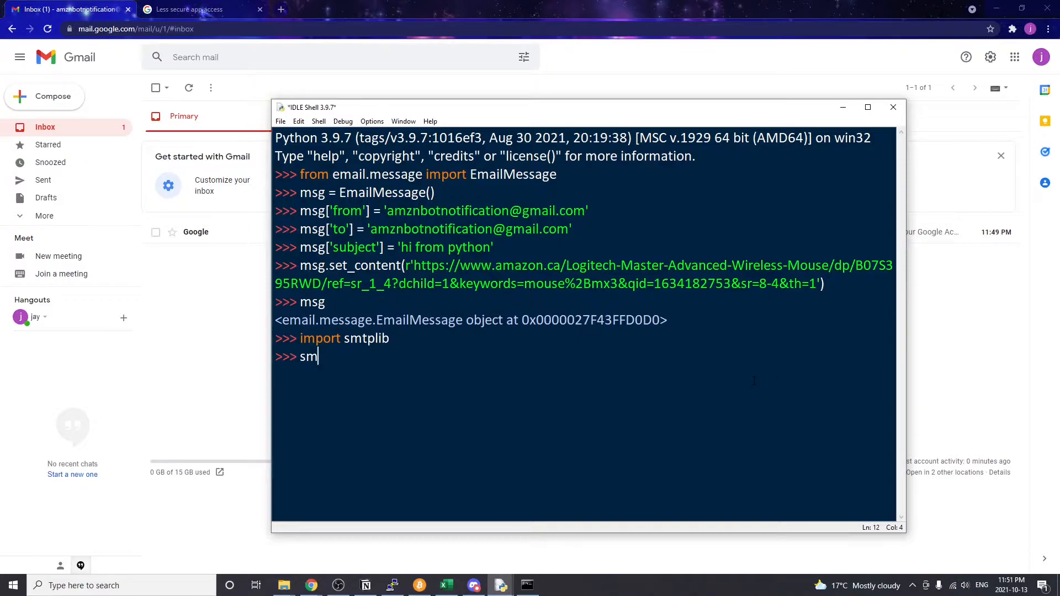
pyautogui.write('tp = s')
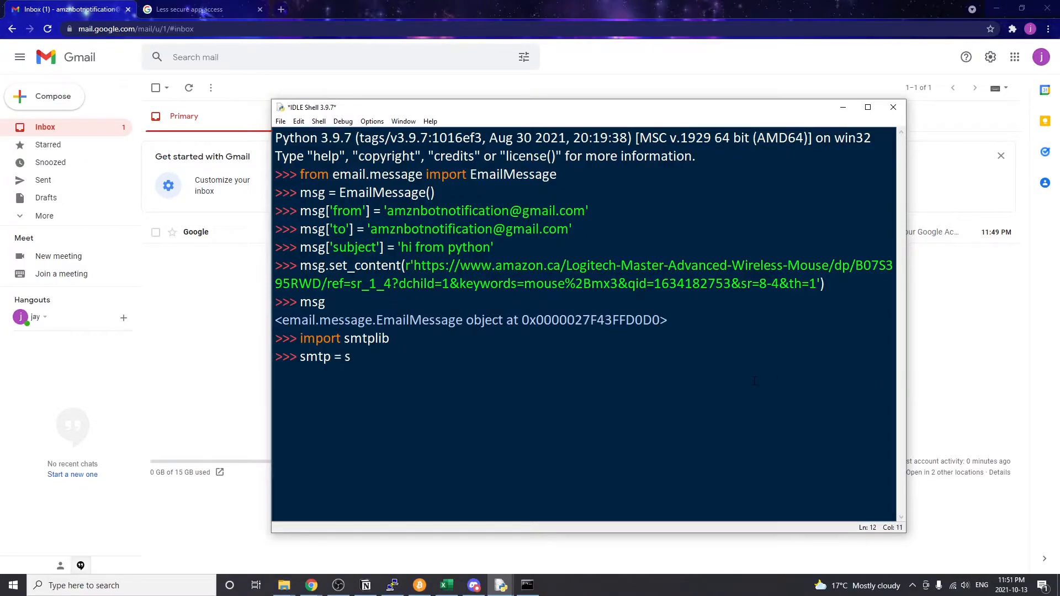
pyautogui.write('mtplib.')
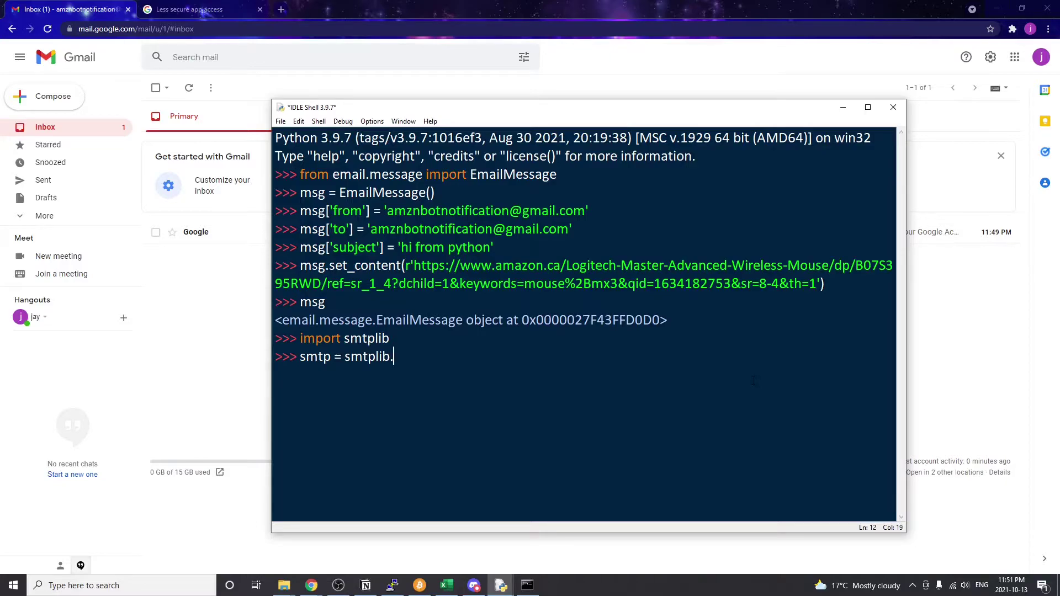
pyautogui.write('SMTP')
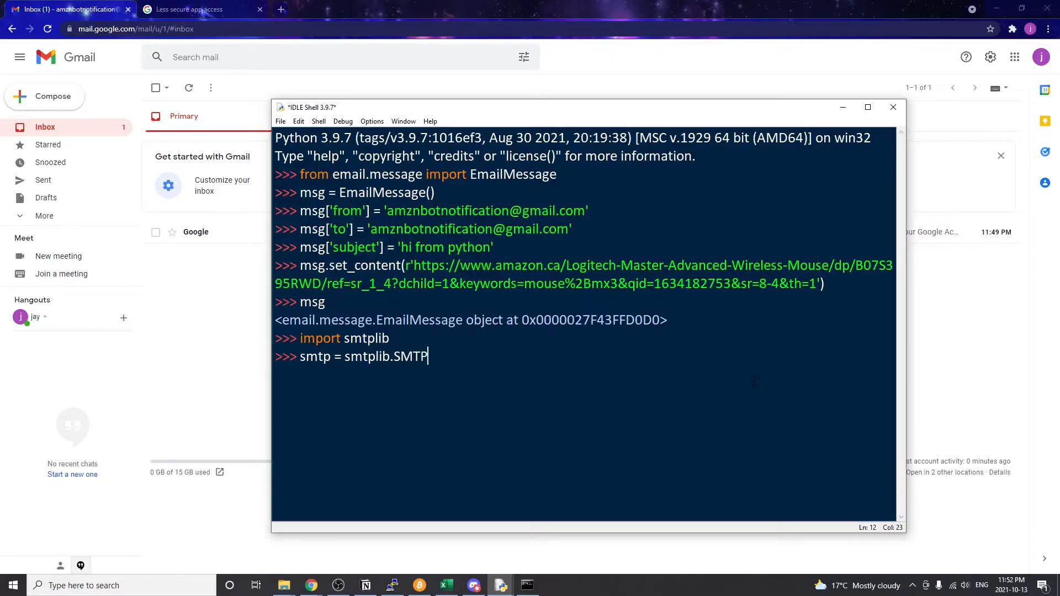
pyautogui.write('_SSL(')
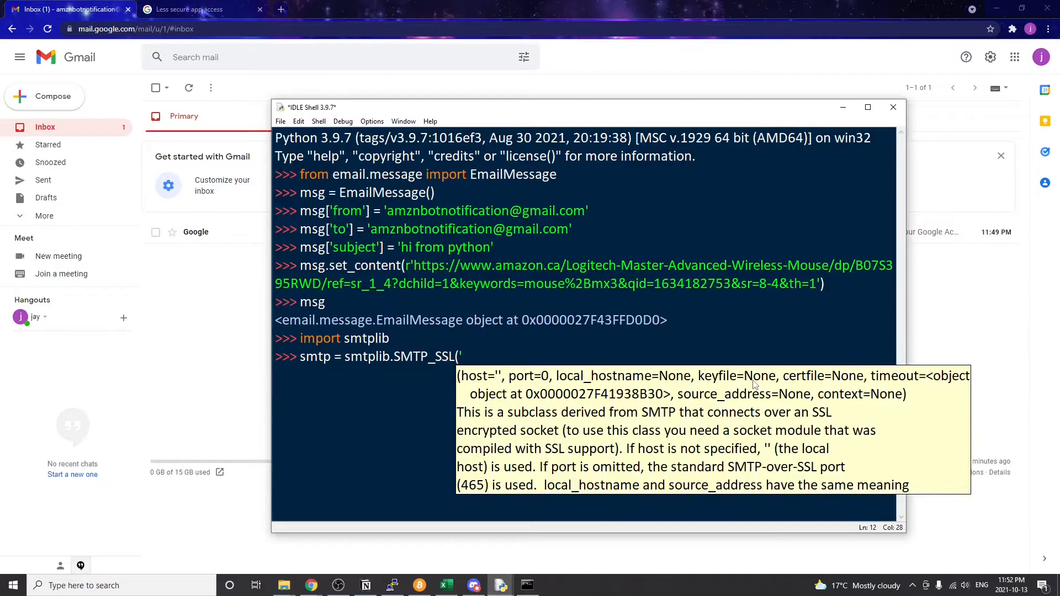
pyautogui.write('smtp.')
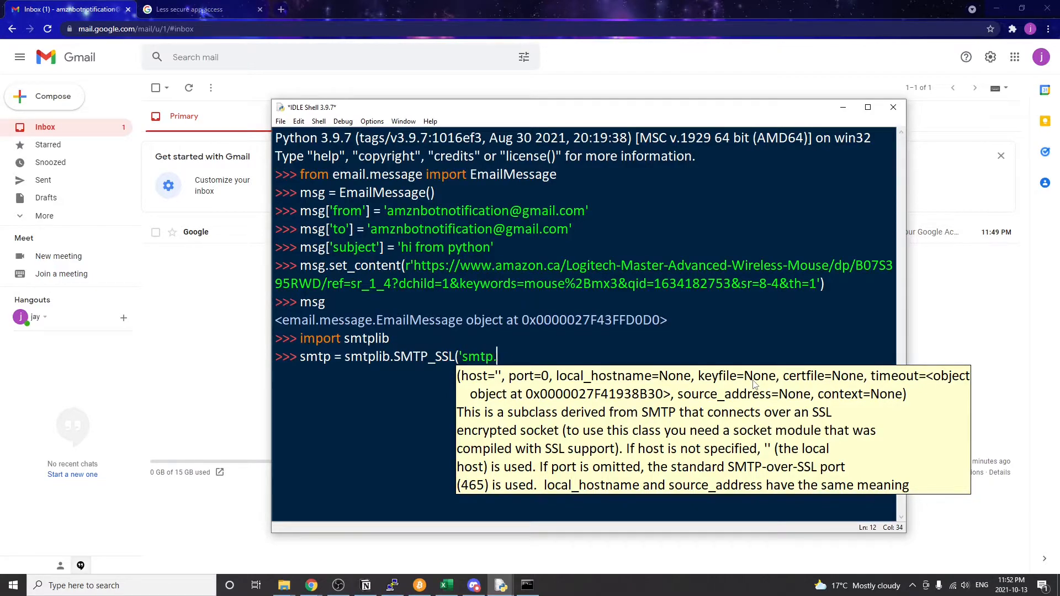
pyautogui.write('gmail.com')
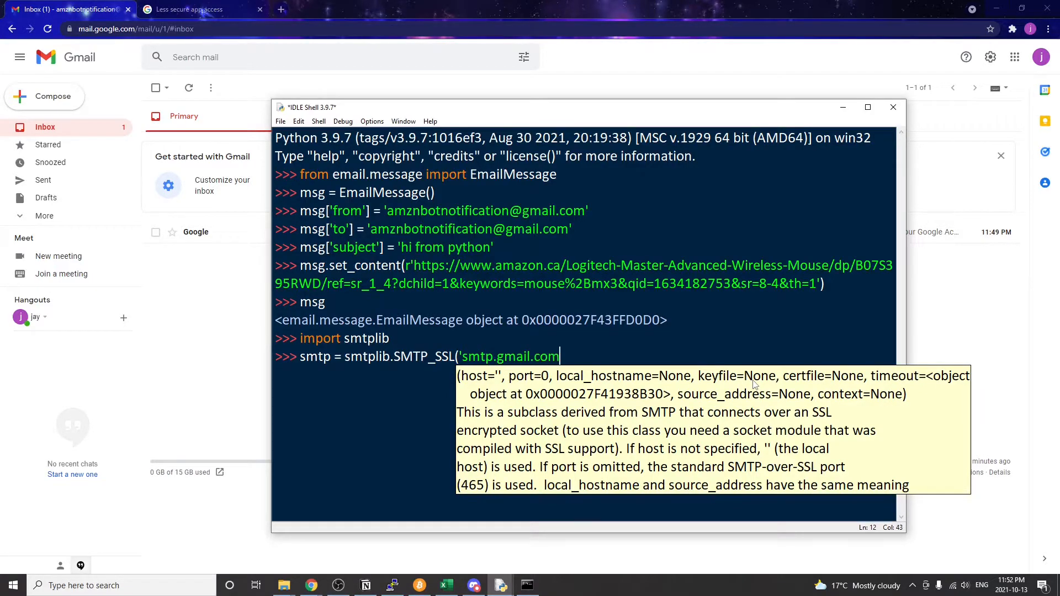
pyautogui.write("',4")
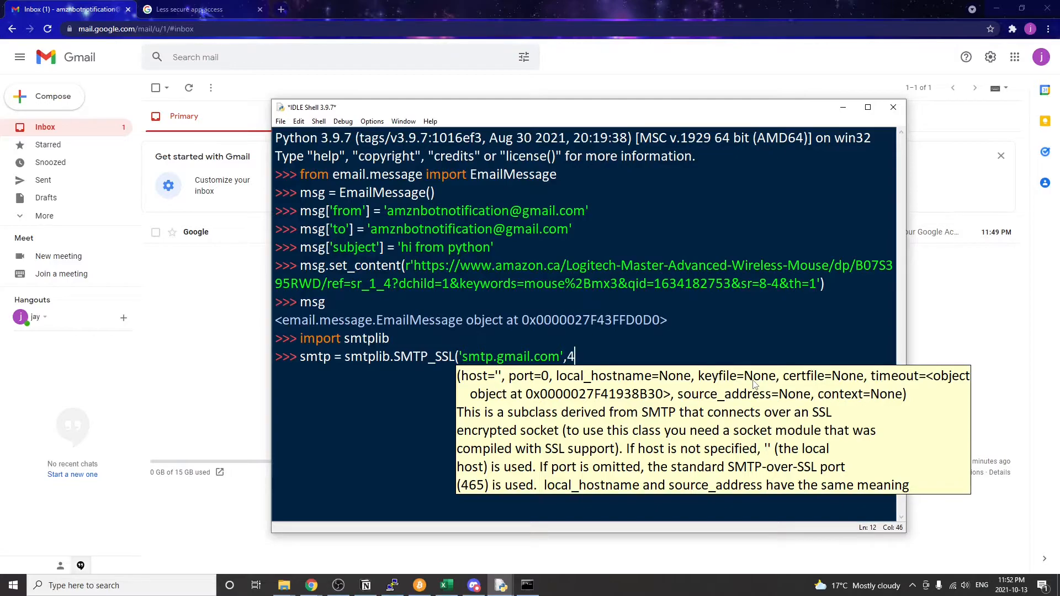
pyautogui.write('65)')
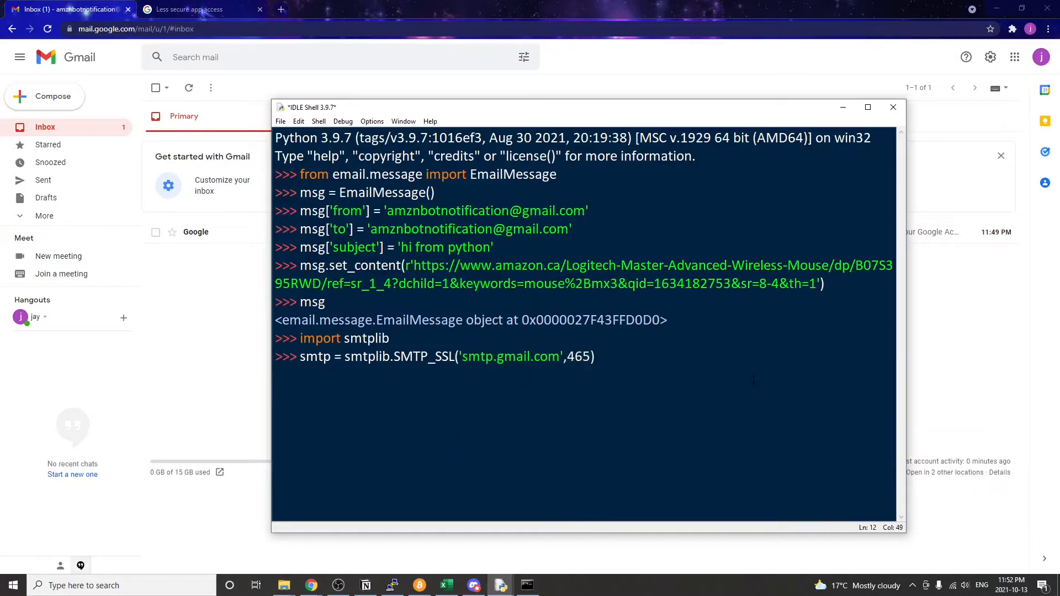
# - Log in to Gmail over the connection and send msg with smtp.send_message
pyautogui.write('sm')
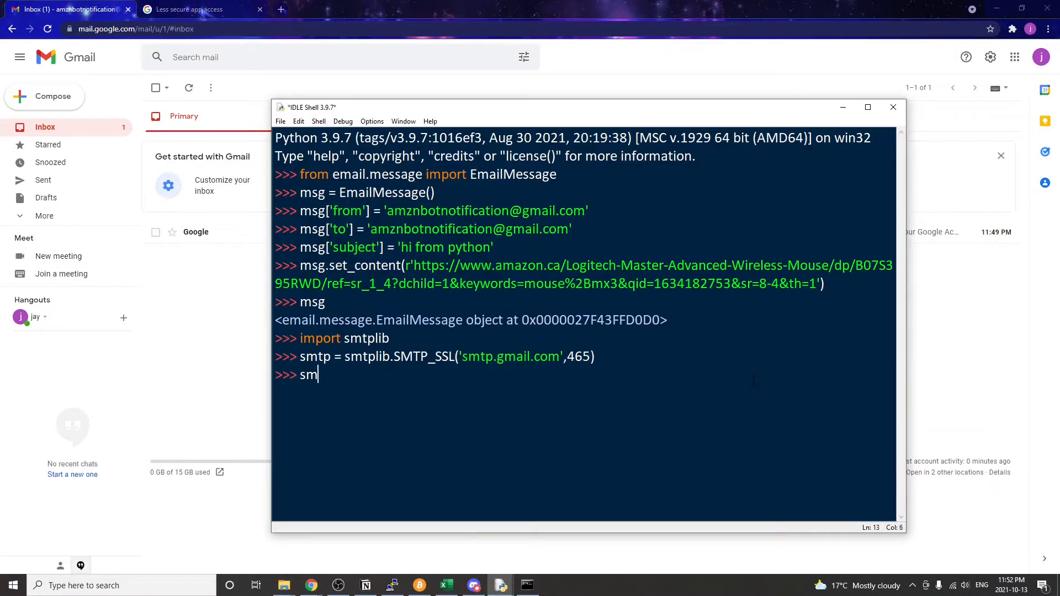
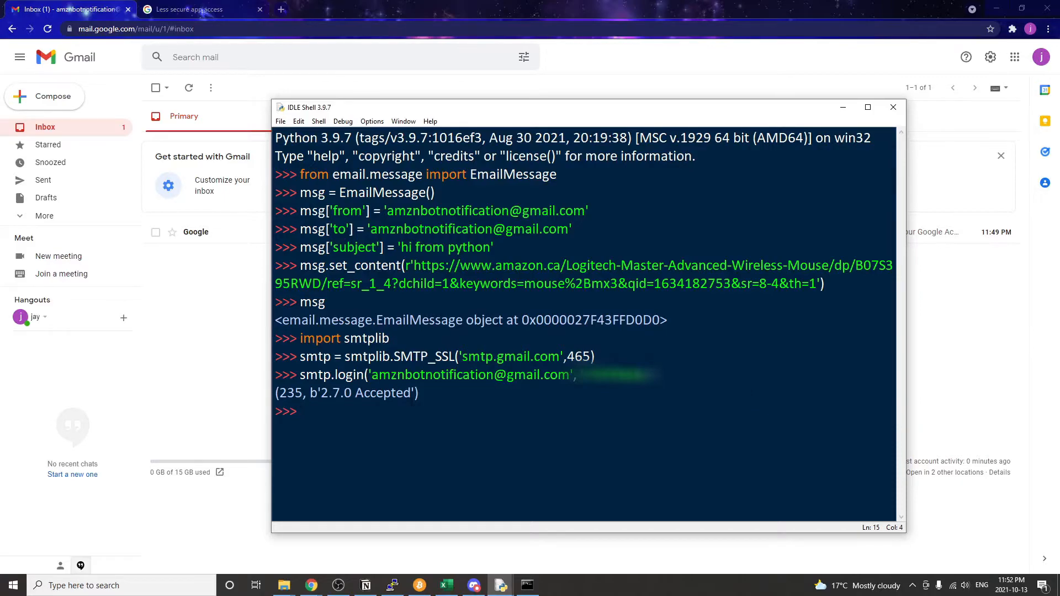
pyautogui.tripleClick(346, 393)
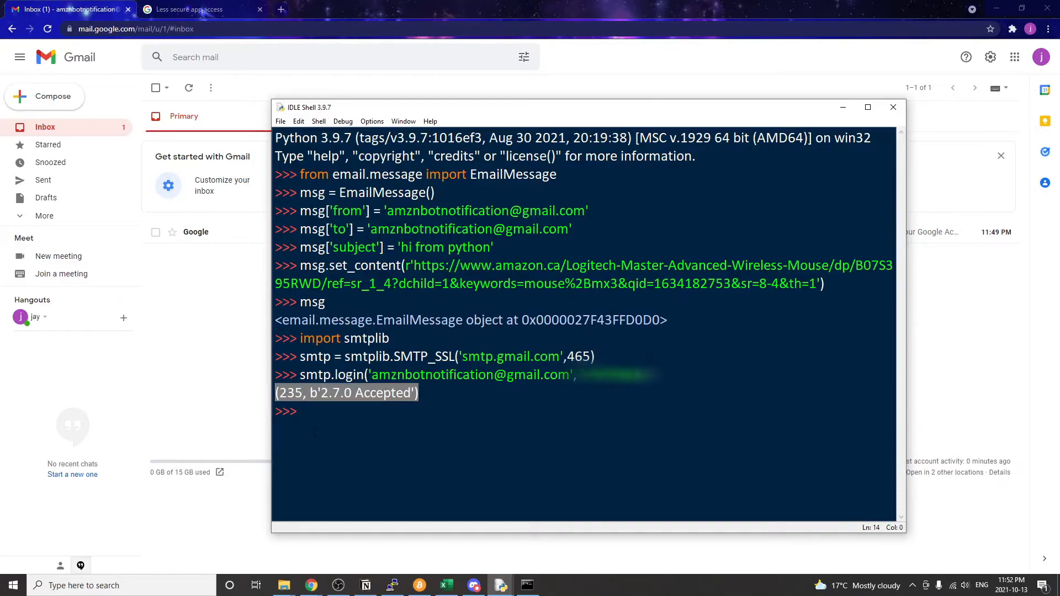
pyautogui.write('smtp.')
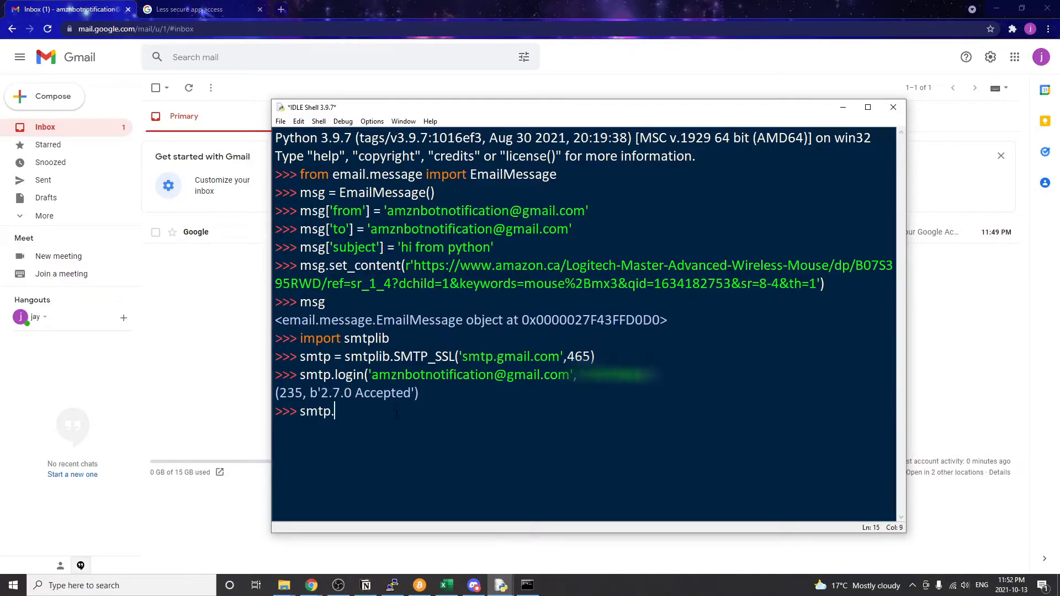
pyautogui.write('send_message(')
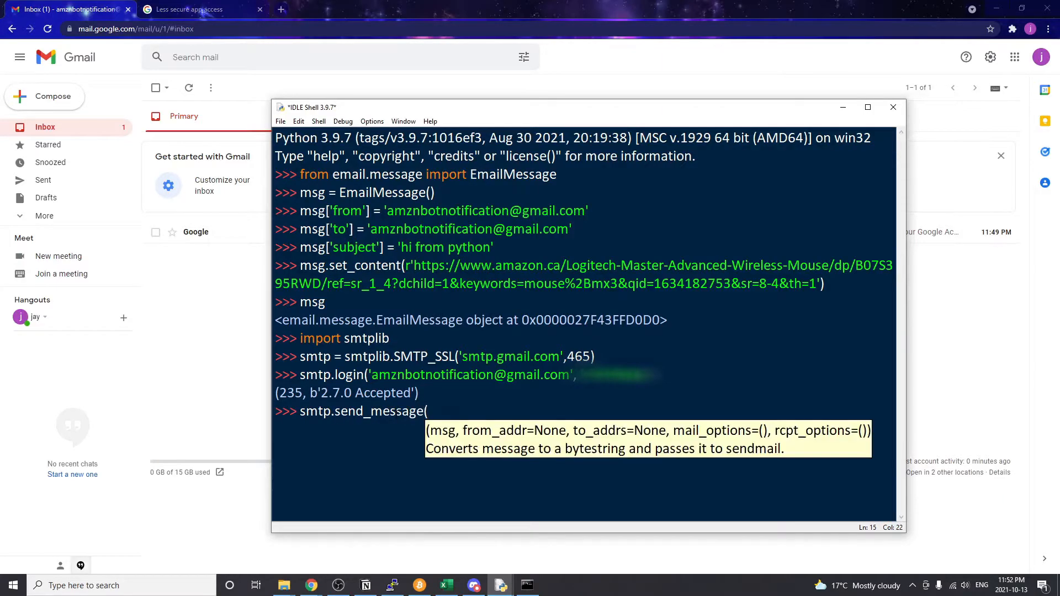
pyautogui.write('msg)')
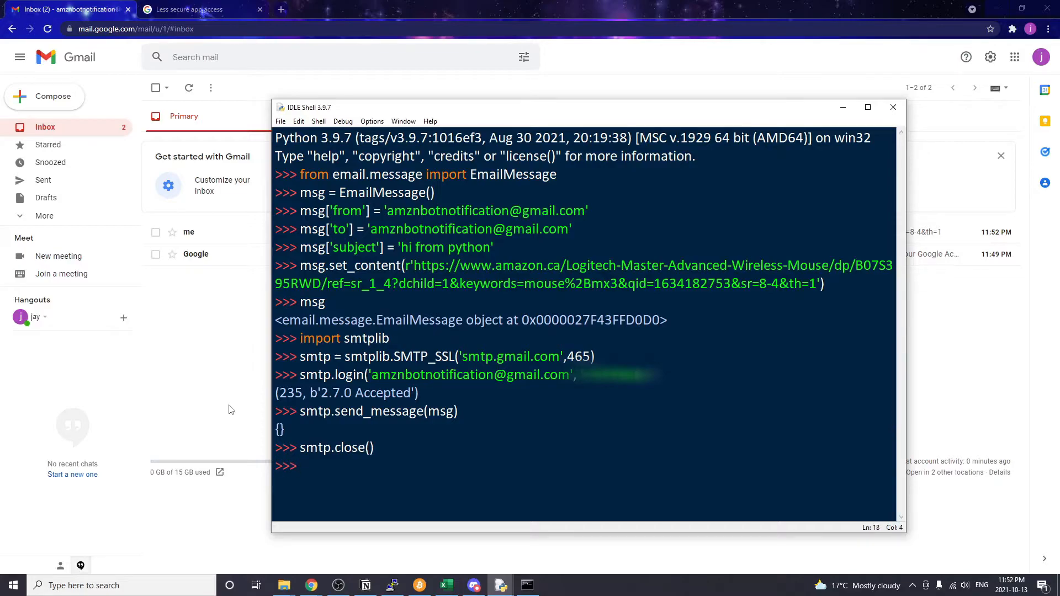
# - Open the 'hi from python' email in Gmail and follow its link to the Logitech MX Master 3 page
pyautogui.click(893, 107)
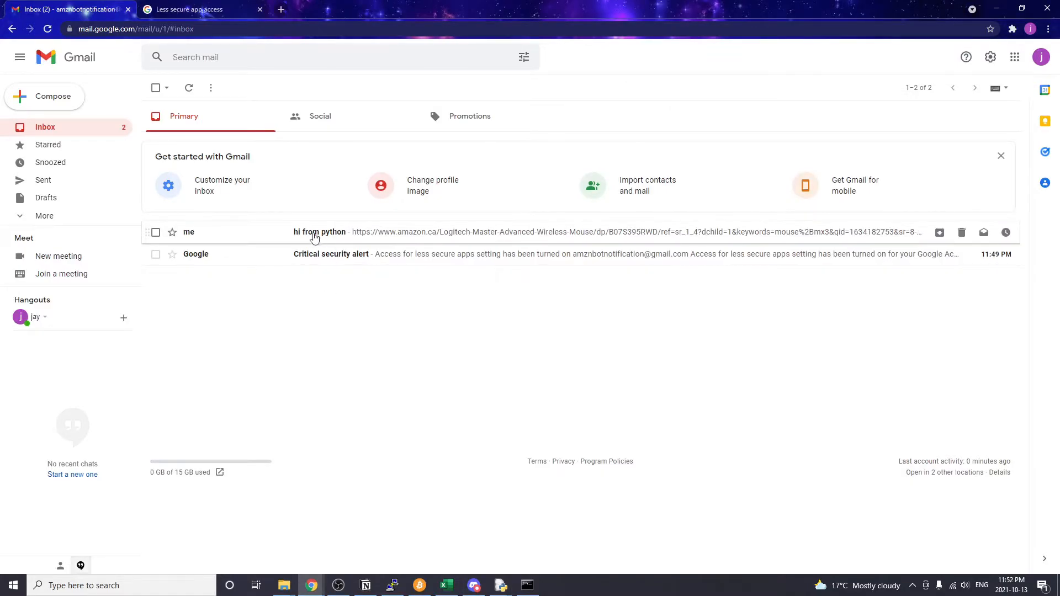
pyautogui.click(315, 232)
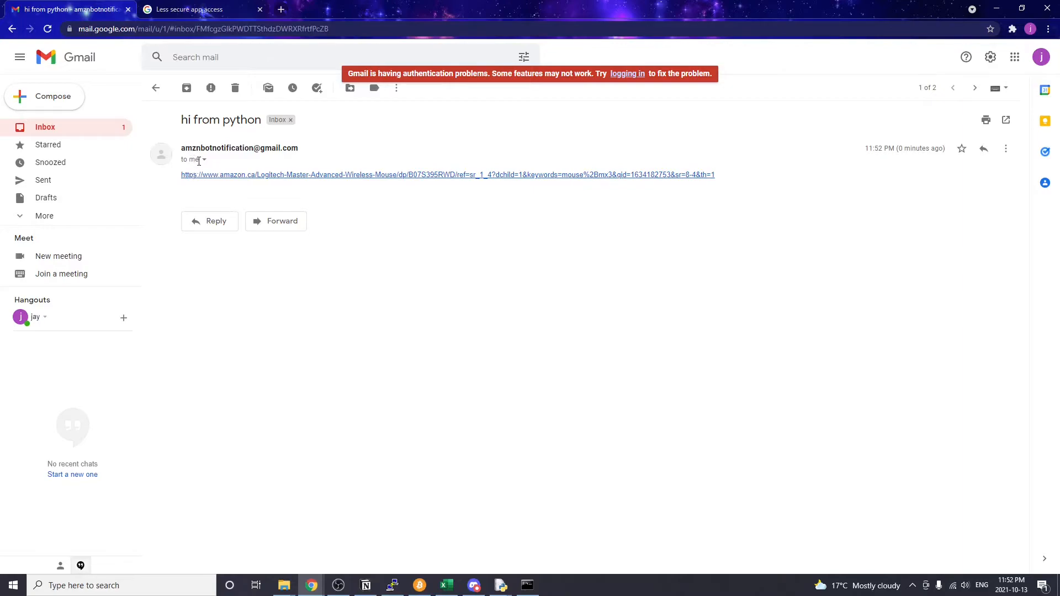
pyautogui.click(202, 159)
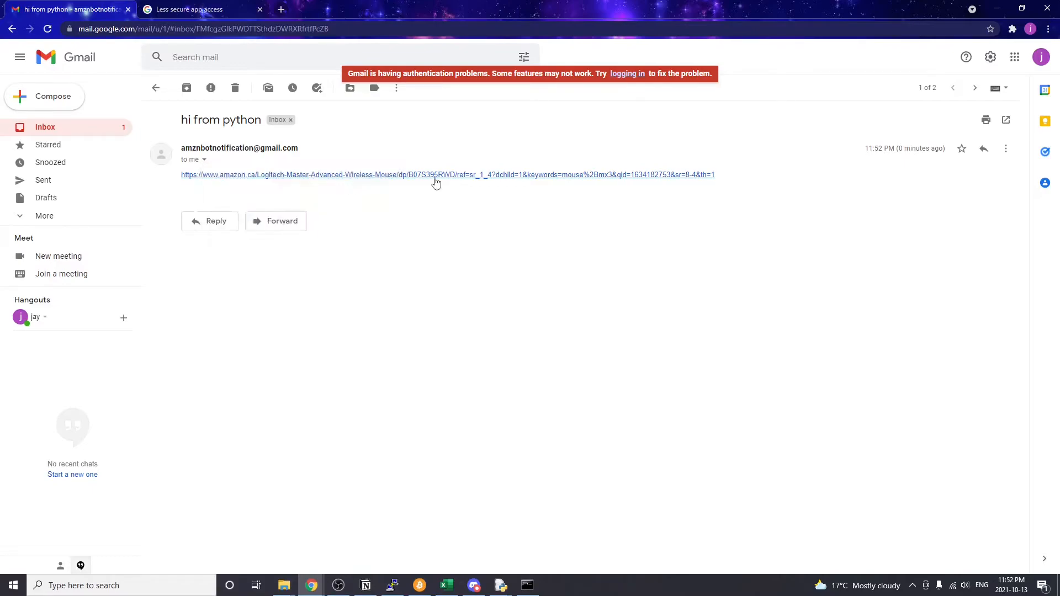
pyautogui.click(435, 175)
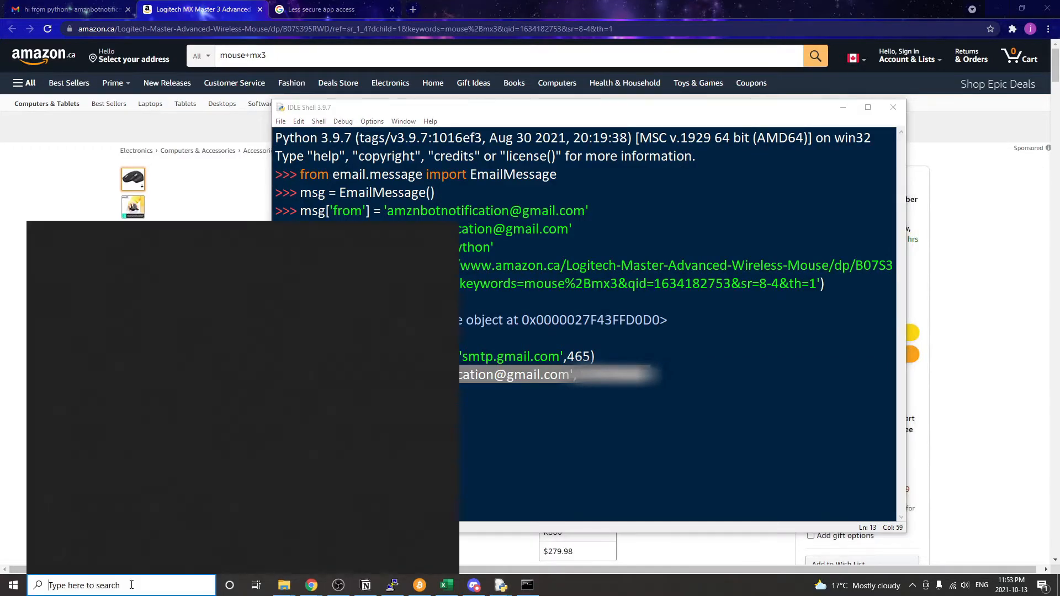
pyautogui.write('path')
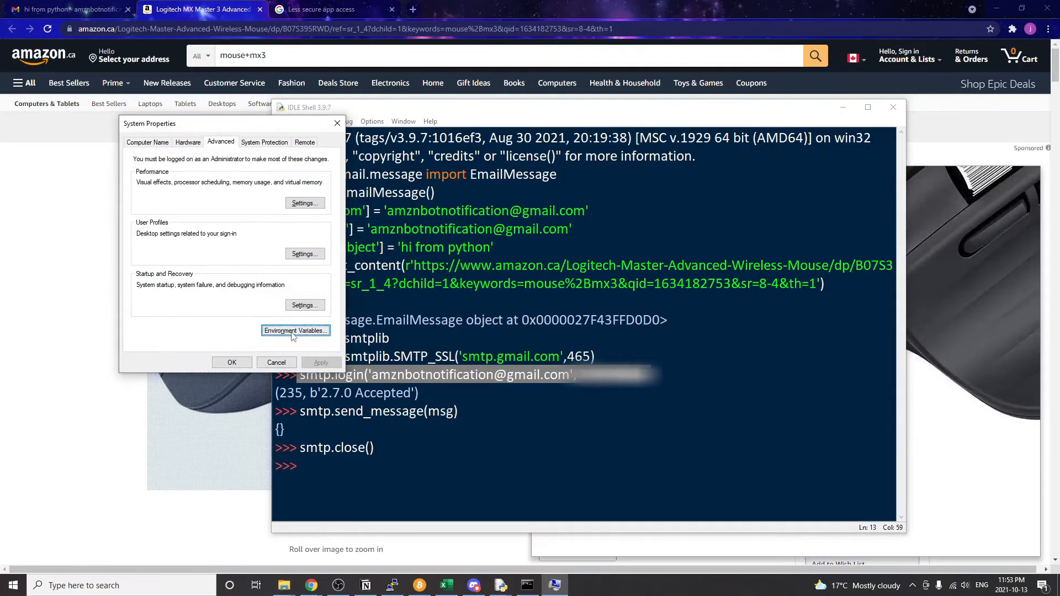
pyautogui.click(295, 330)
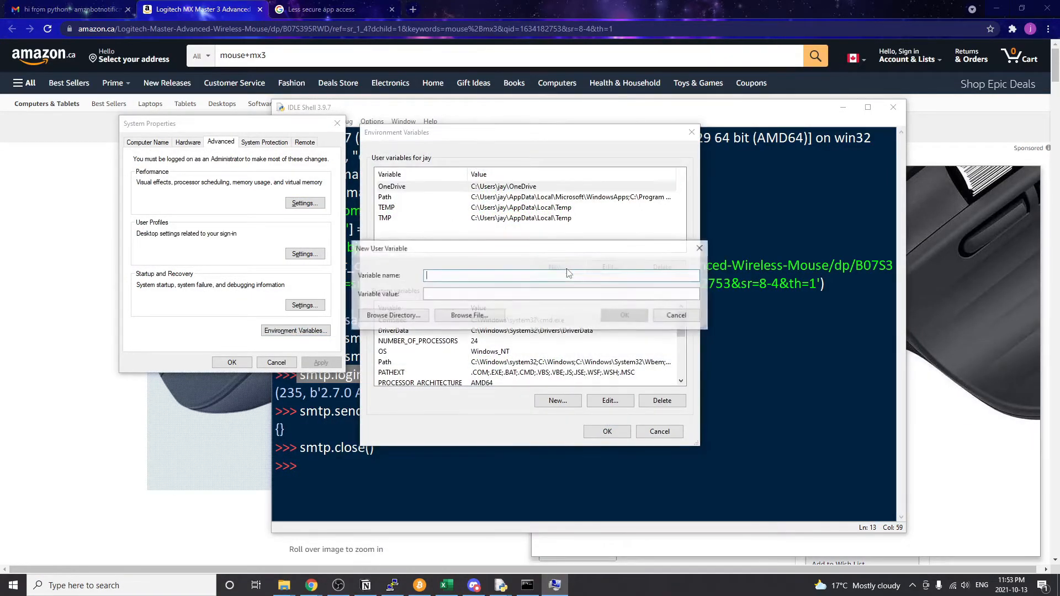
pyautogui.write('EMAIL_+')
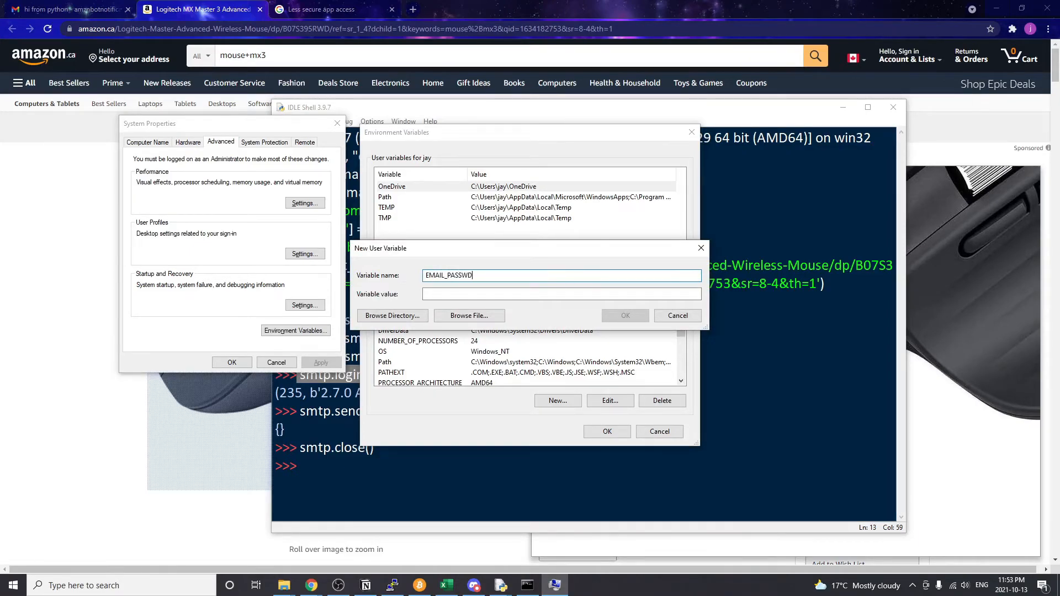
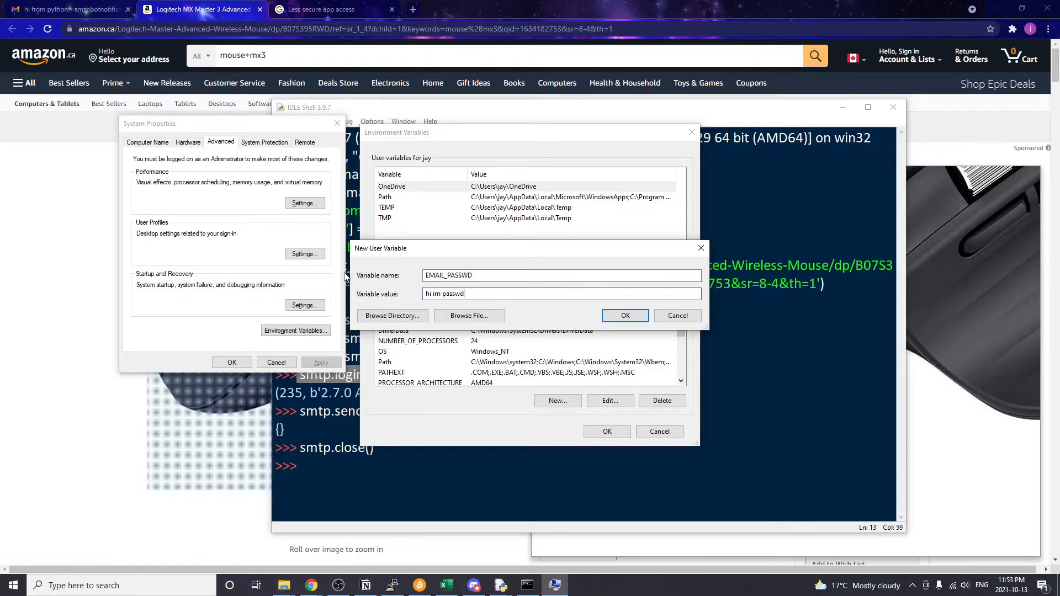
pyautogui.click(625, 316)
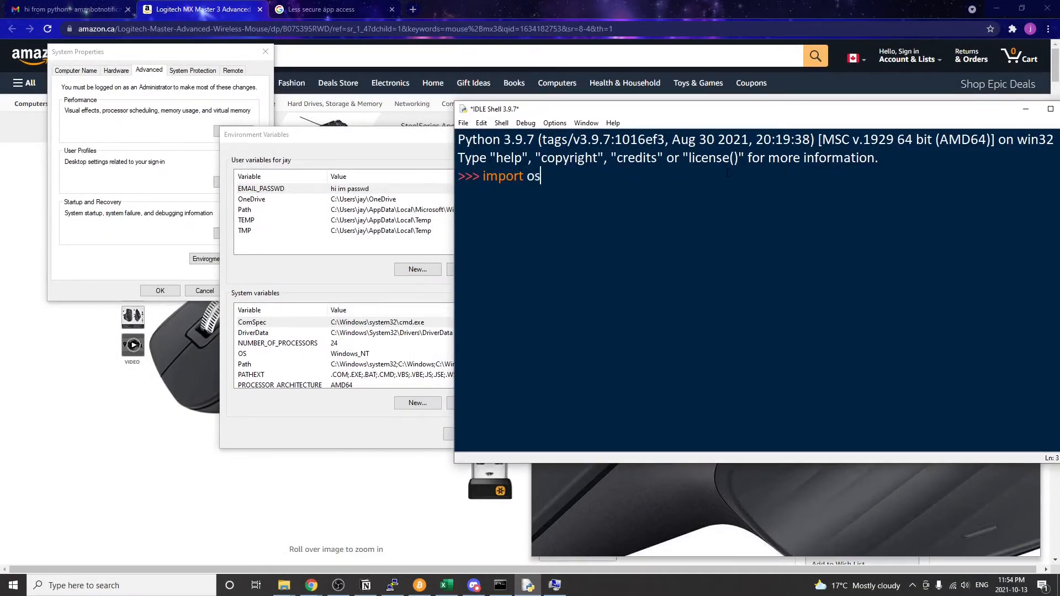
pyautogui.write('os.enr')
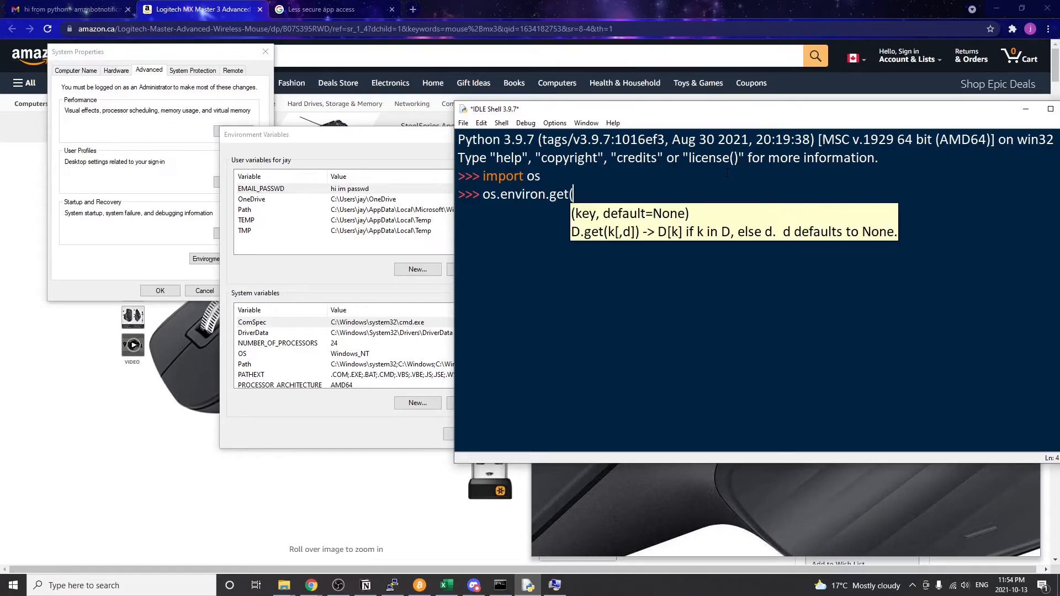
pyautogui.write("'E")
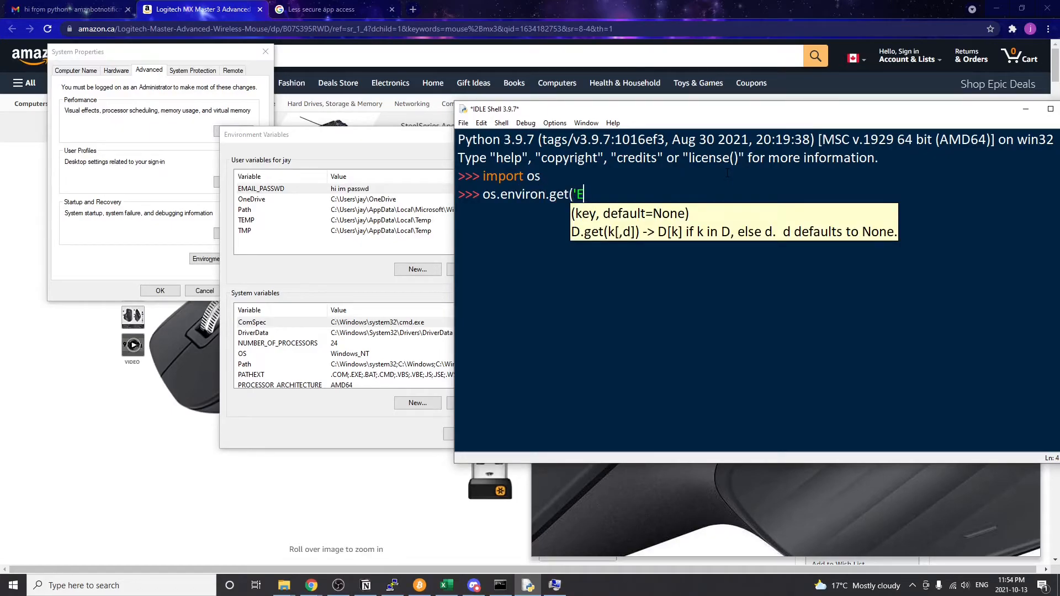
pyautogui.write('MAIL_PASSW')
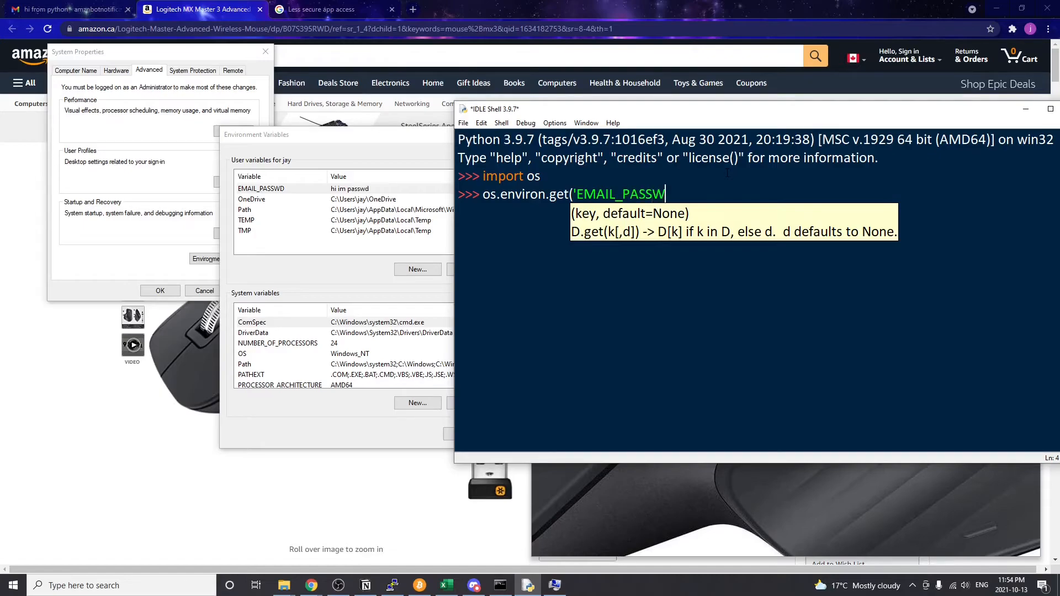
pyautogui.press('Enter')
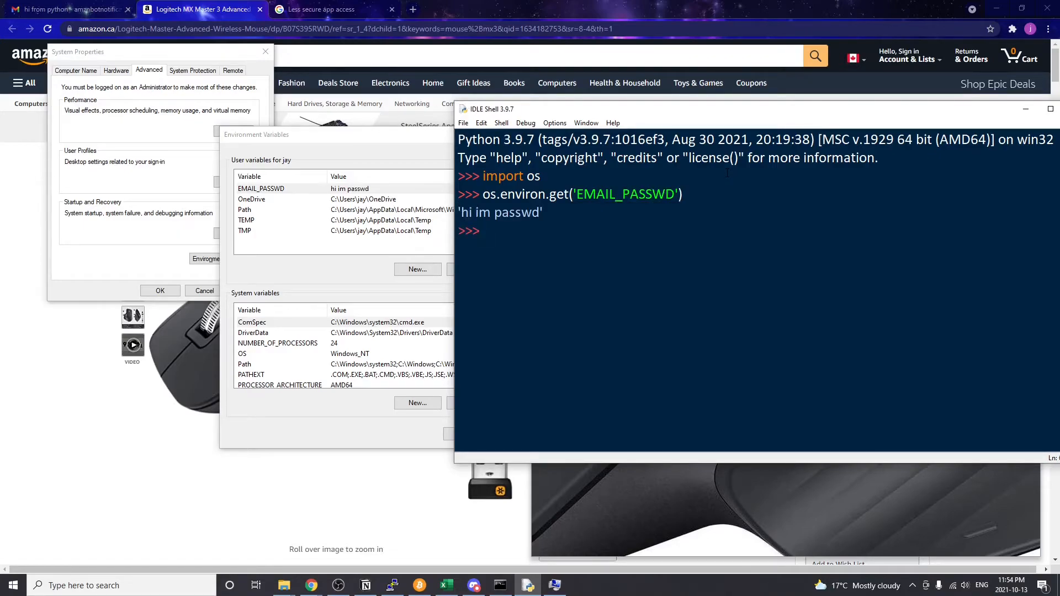